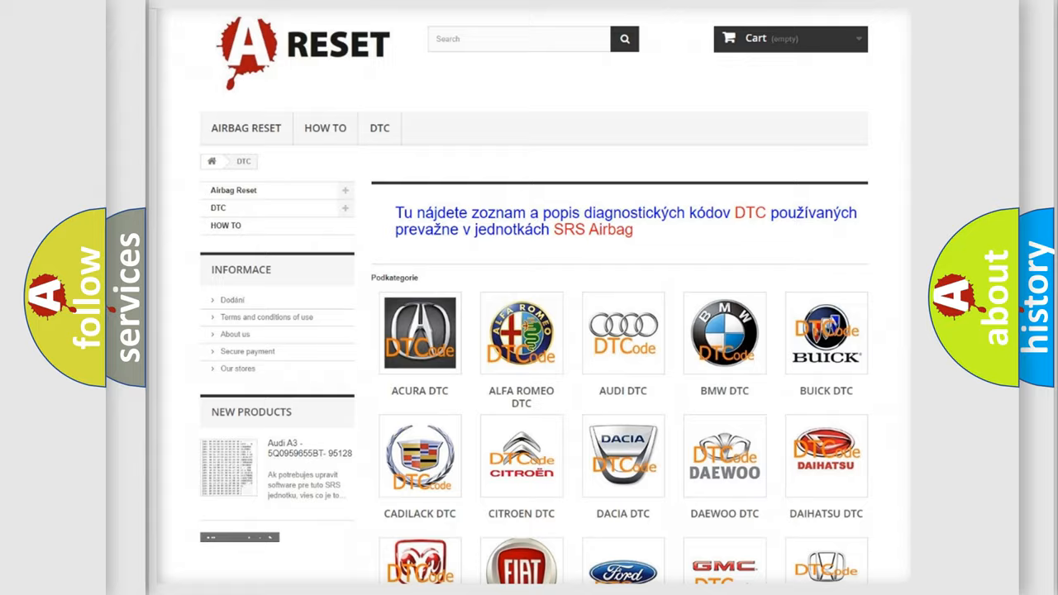
{"action": "scroll", "scroll_direction": "down", "scroll_amount": 3}
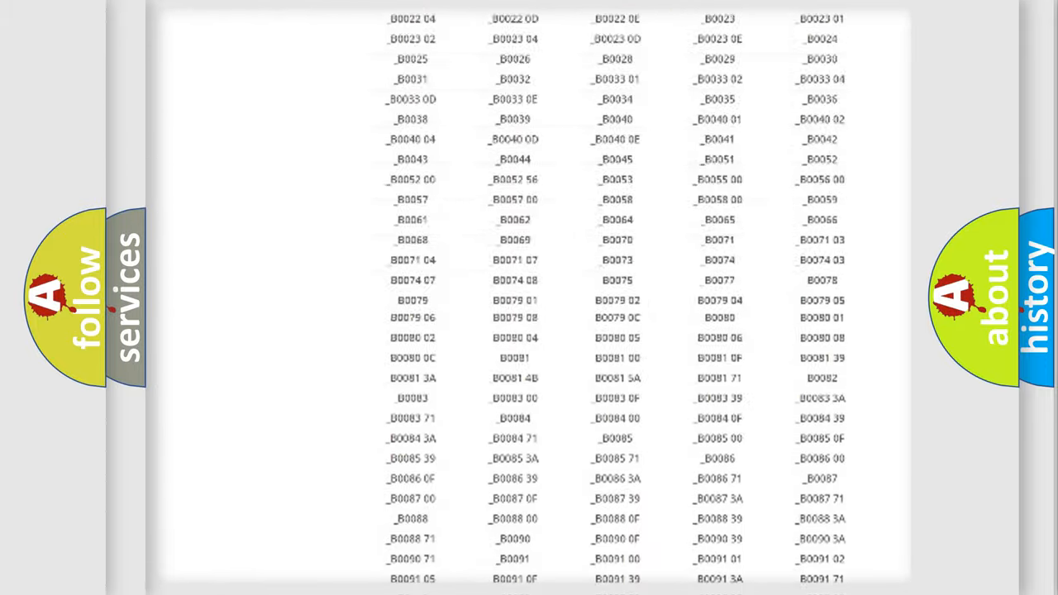
{"action": "scroll", "scroll_direction": "up", "scroll_amount": 3}
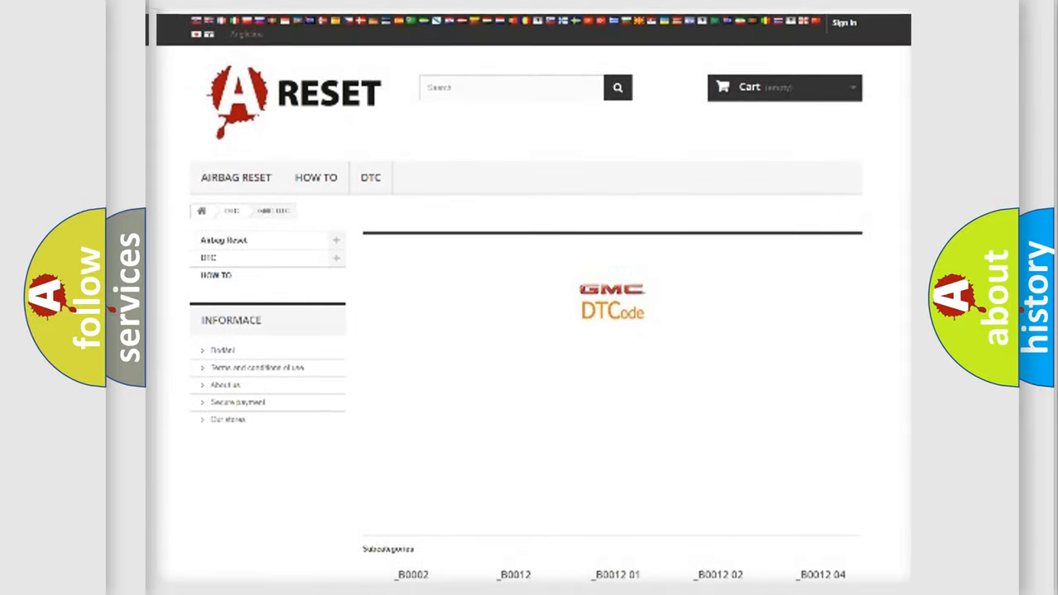